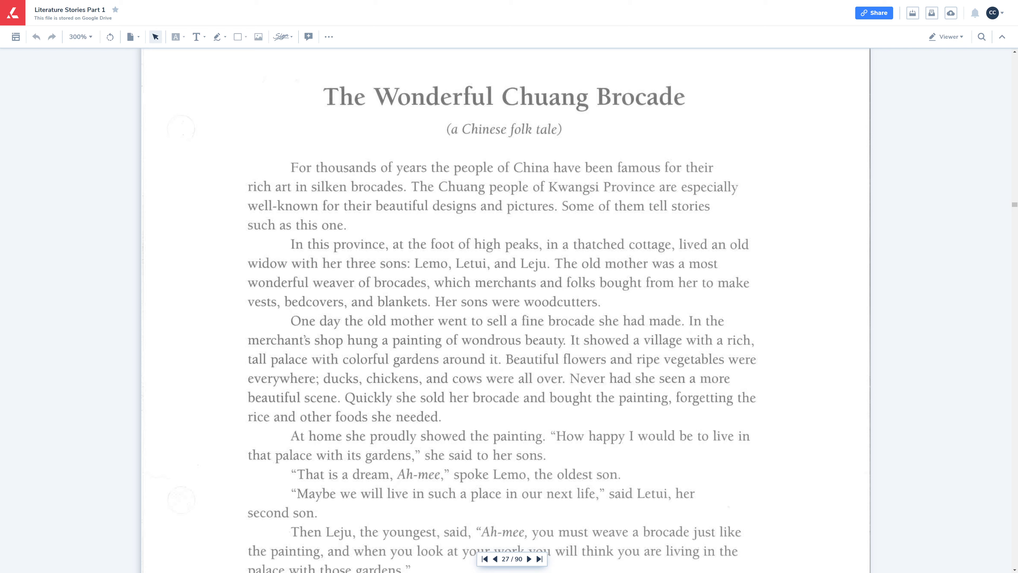
pyautogui.moveTo(966, 270)
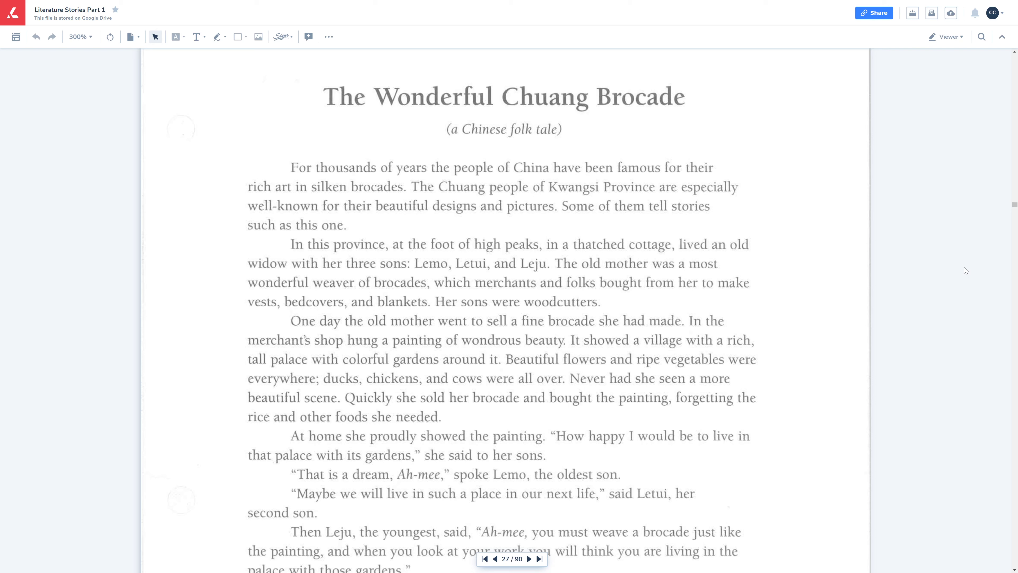
pyautogui.moveTo(960, 273)
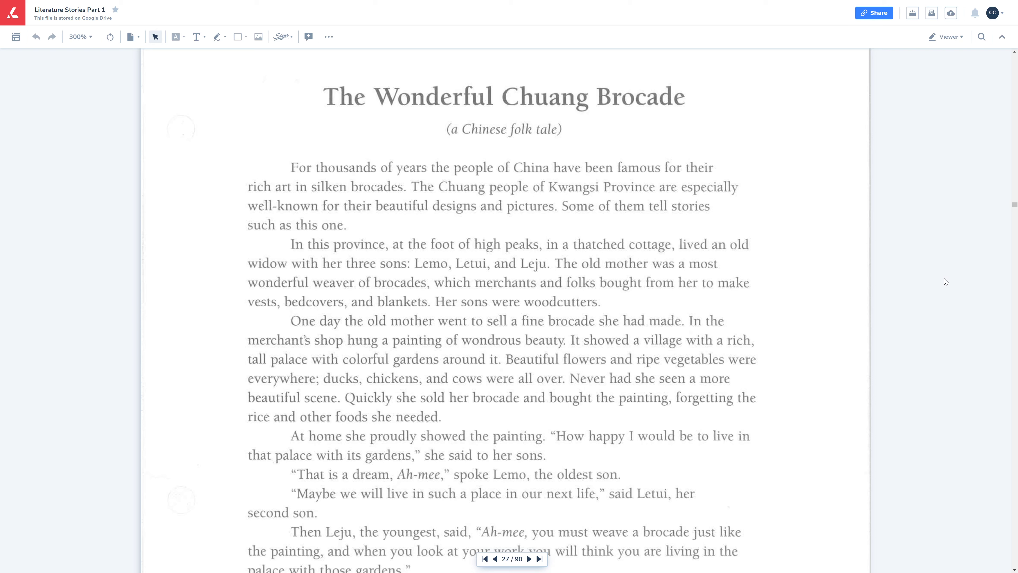
pyautogui.moveTo(934, 297)
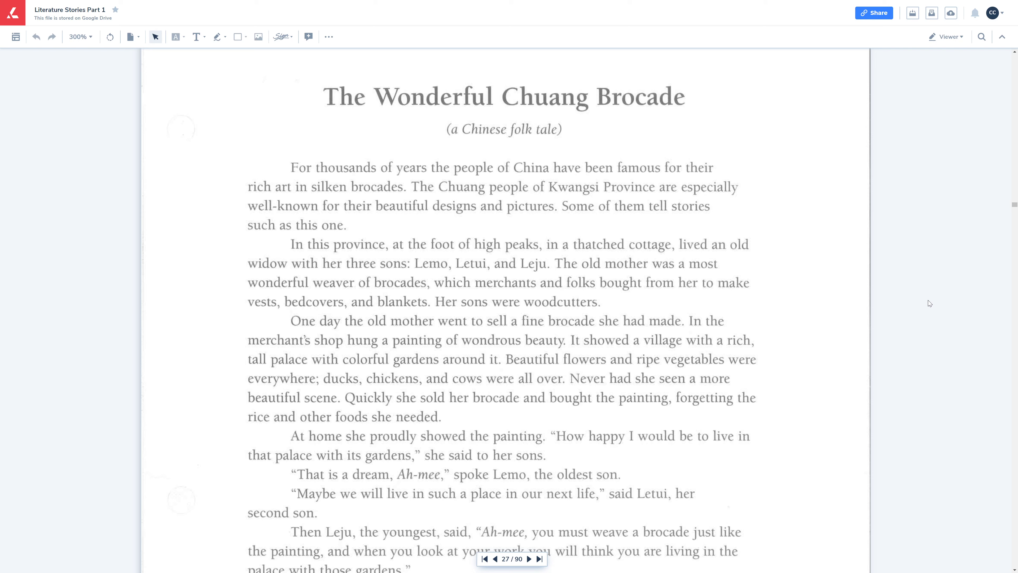
pyautogui.moveTo(929, 311)
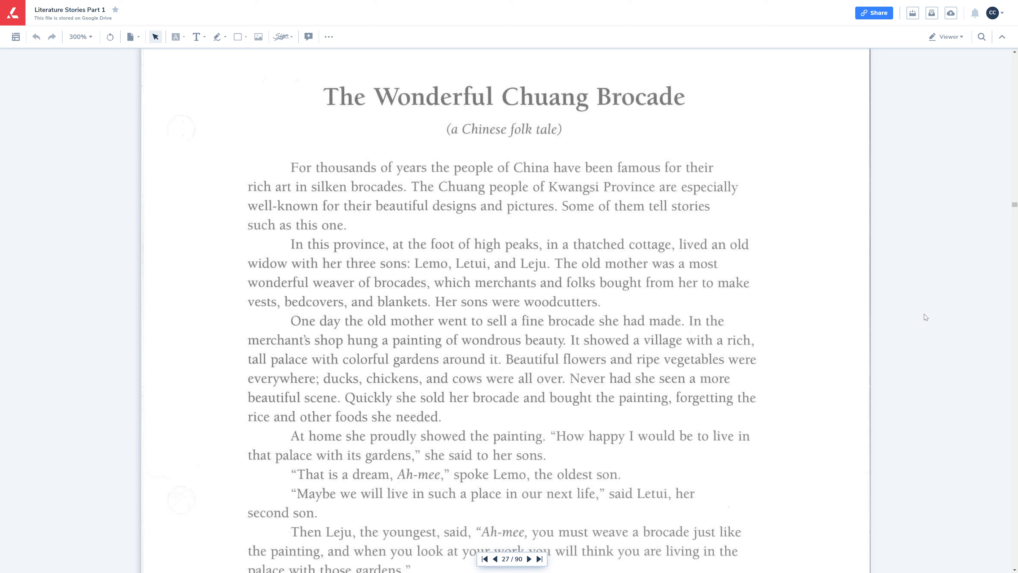
pyautogui.moveTo(896, 323)
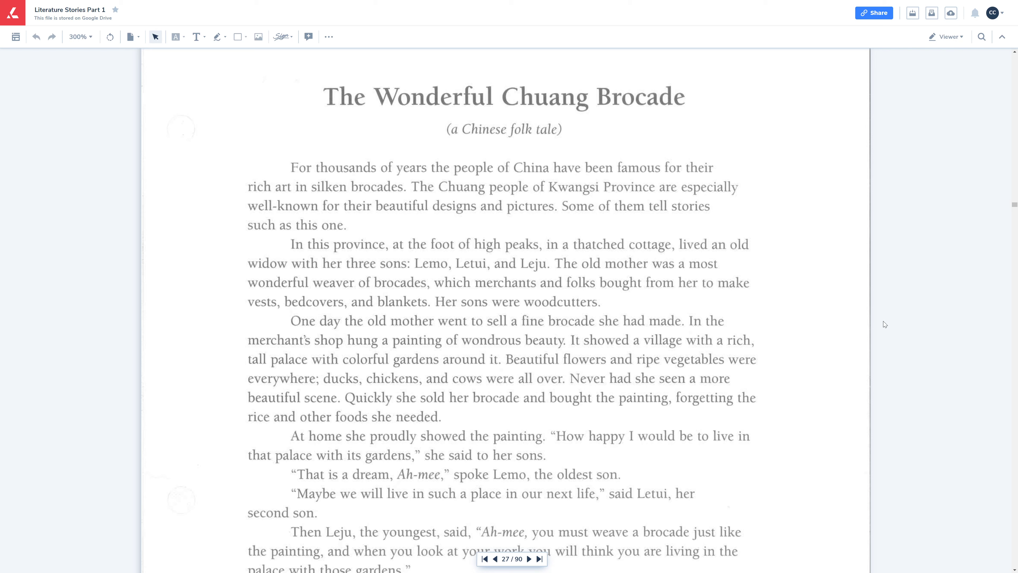
pyautogui.moveTo(880, 323)
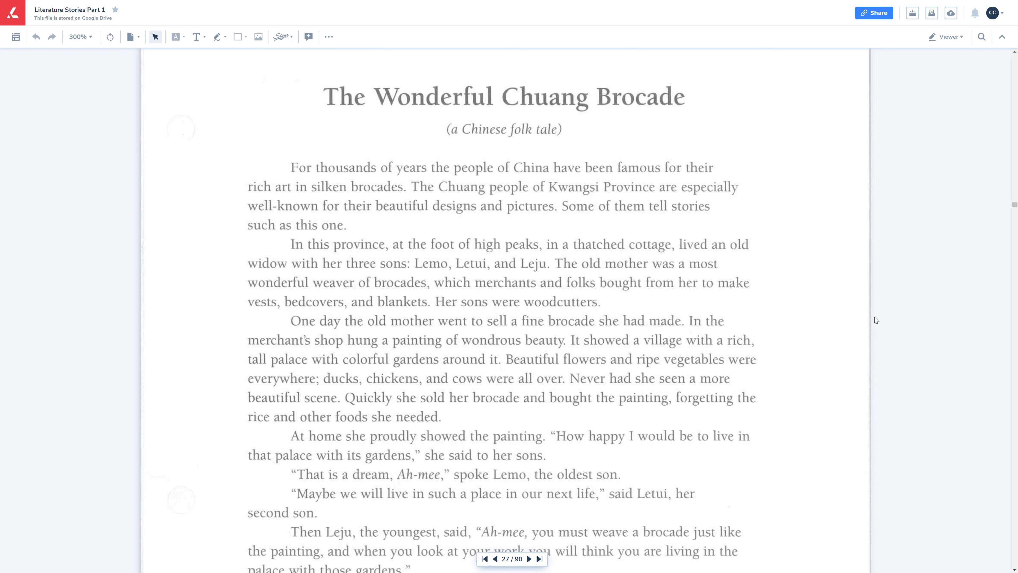
pyautogui.moveTo(854, 337)
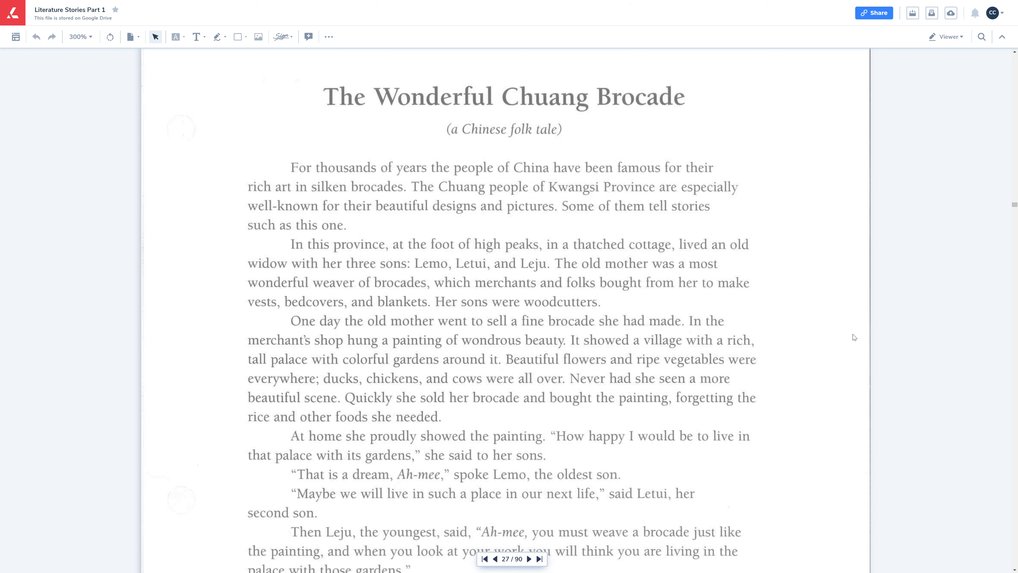
# - Scroll to the bottom of page 43, where everyone admires the mother's brocade
pyautogui.scroll(-3)
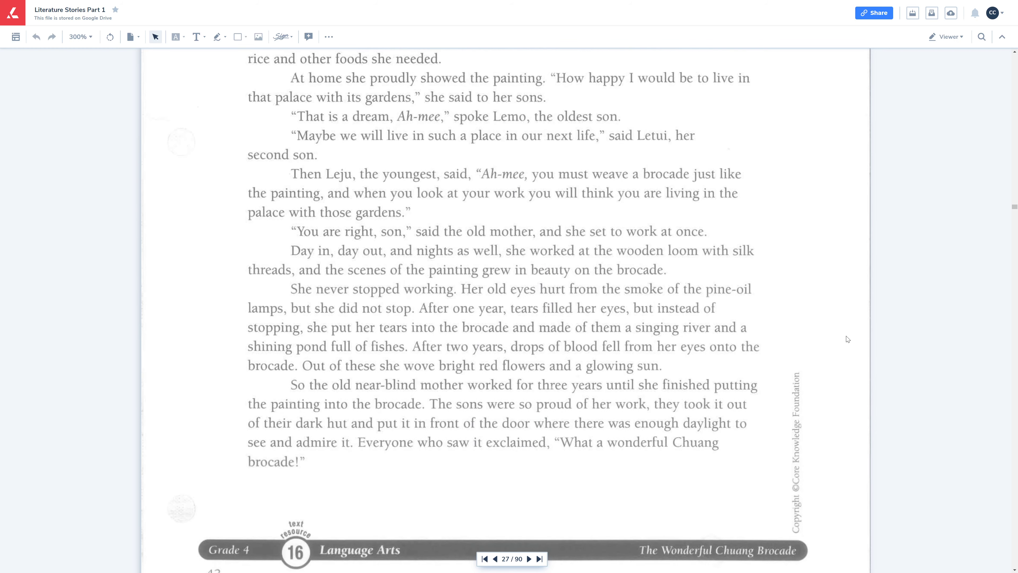
pyautogui.scroll(-3)
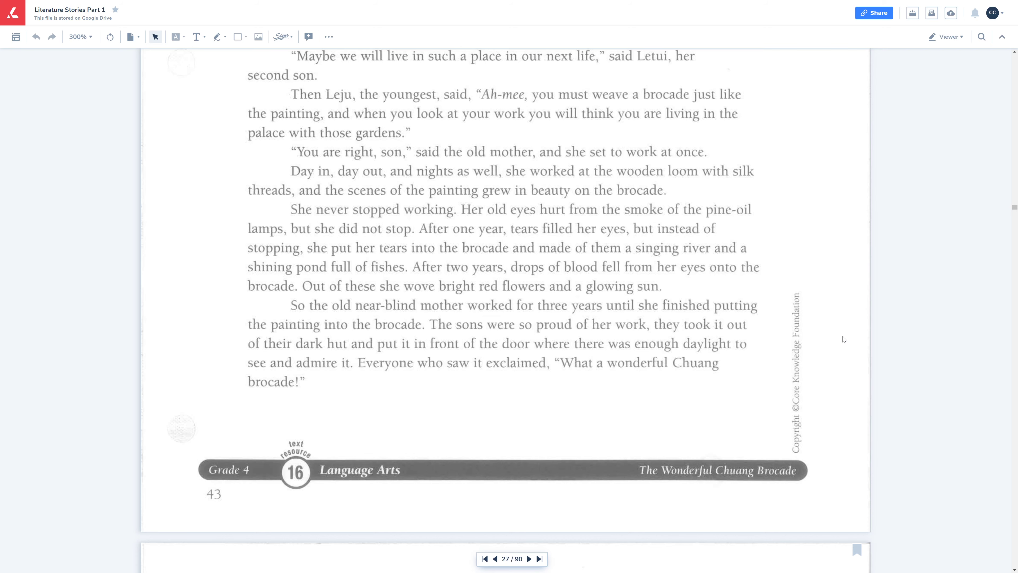
# - Advance past the page break to the top of page 44 (28/90)
pyautogui.click(529, 558)
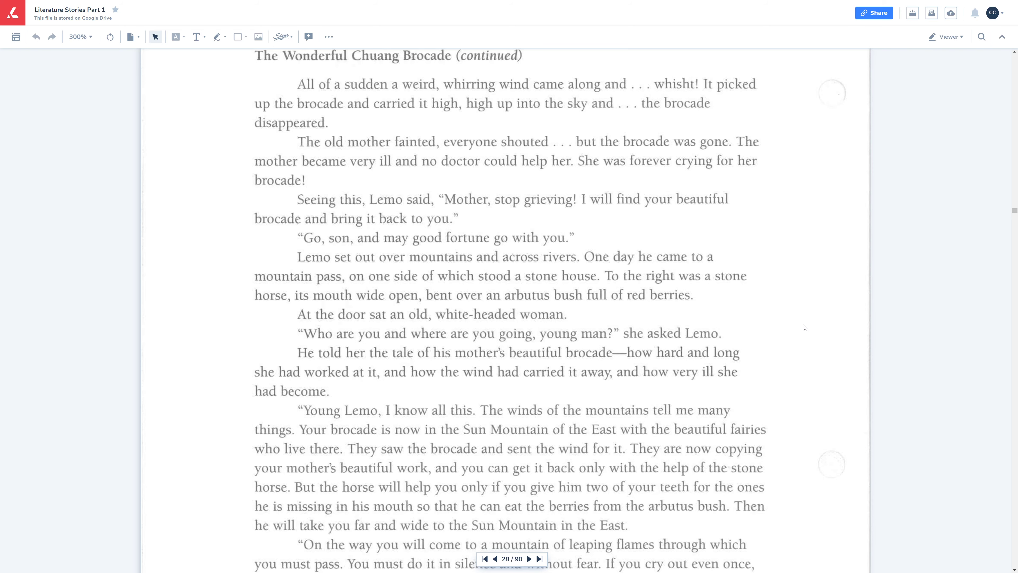
# - Scroll to the footer of page 44, where Lemo heads for the big city
pyautogui.scroll(-3)
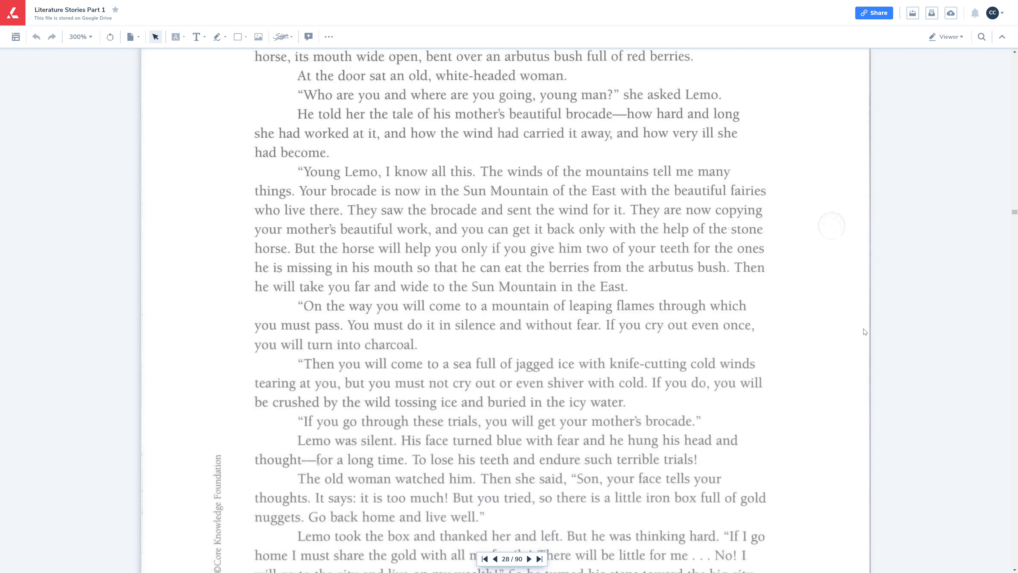
pyautogui.scroll(-3)
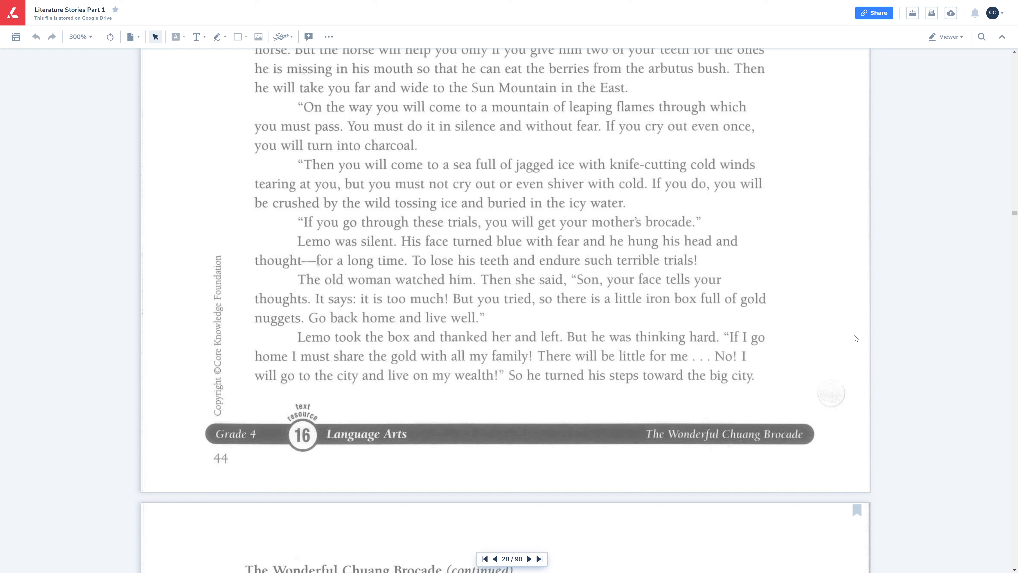
# - Scroll through page 45 (29/90) to its end, where Leju returns with the brocade
pyautogui.scroll(-3)
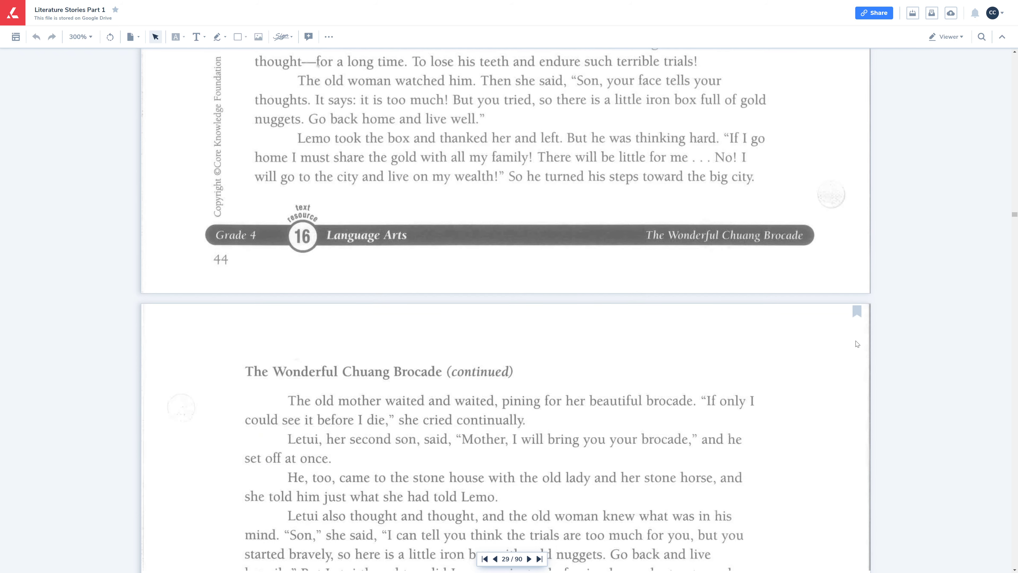
pyautogui.scroll(-3)
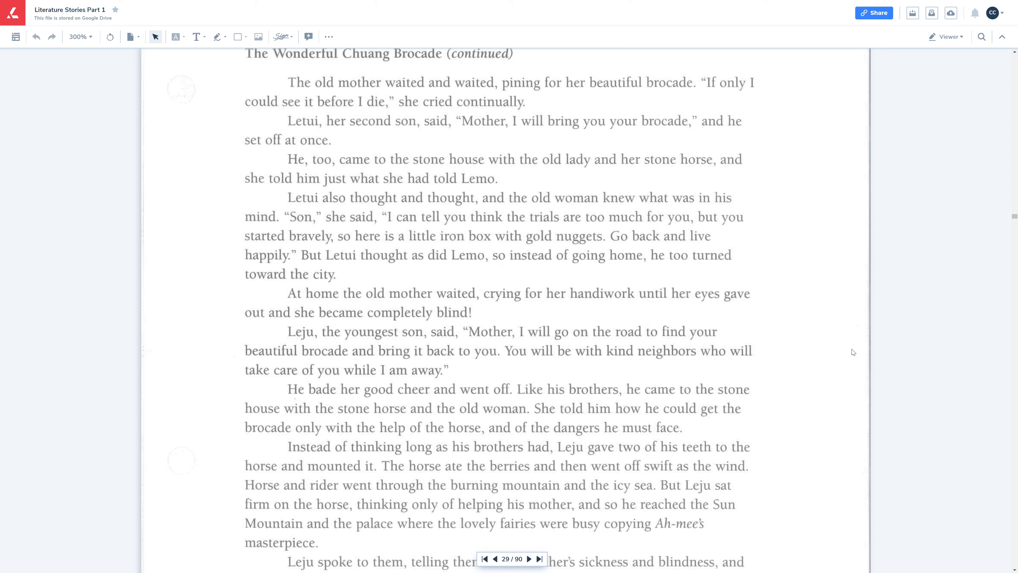
pyautogui.scroll(-3)
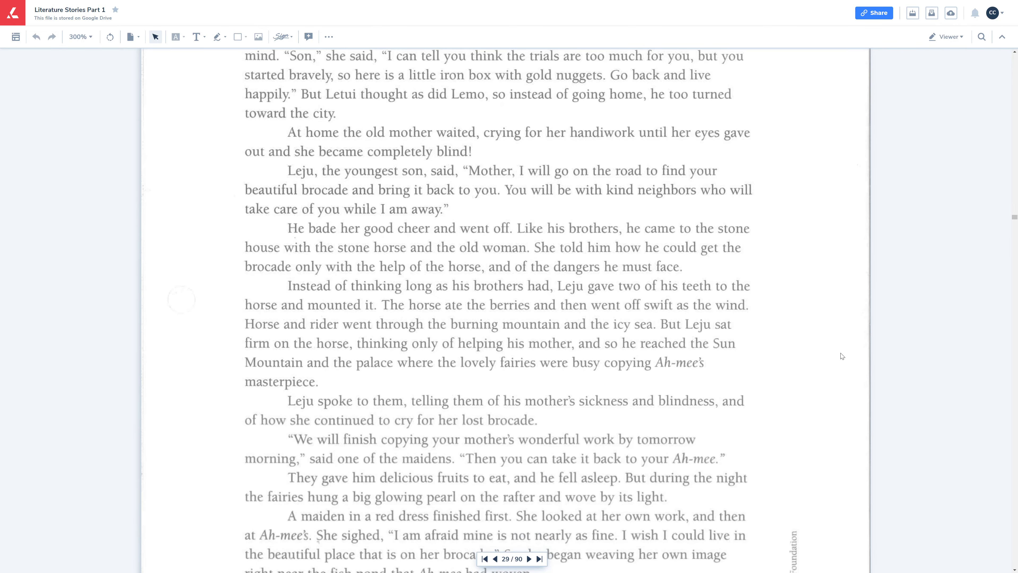
pyautogui.scroll(-3)
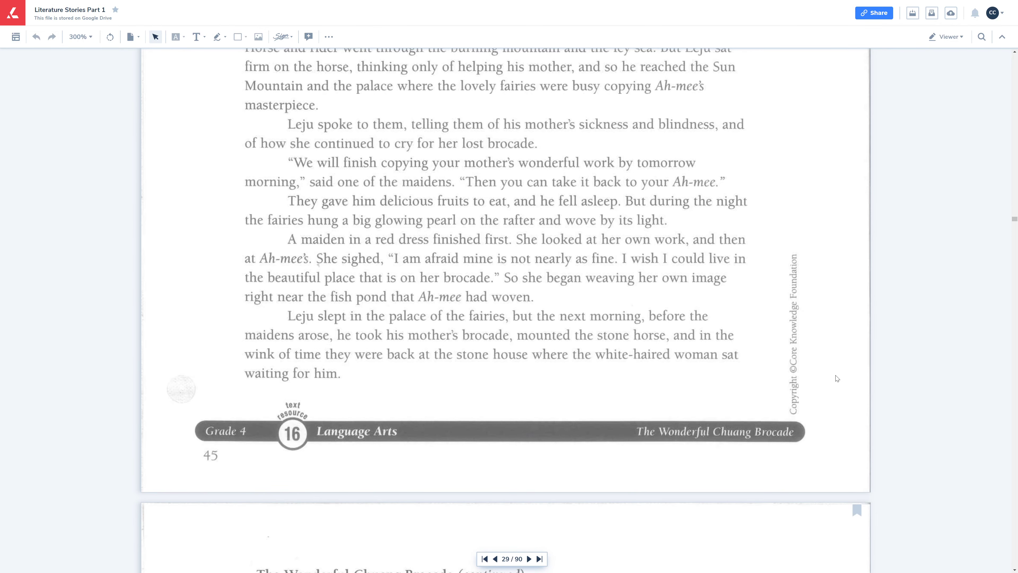